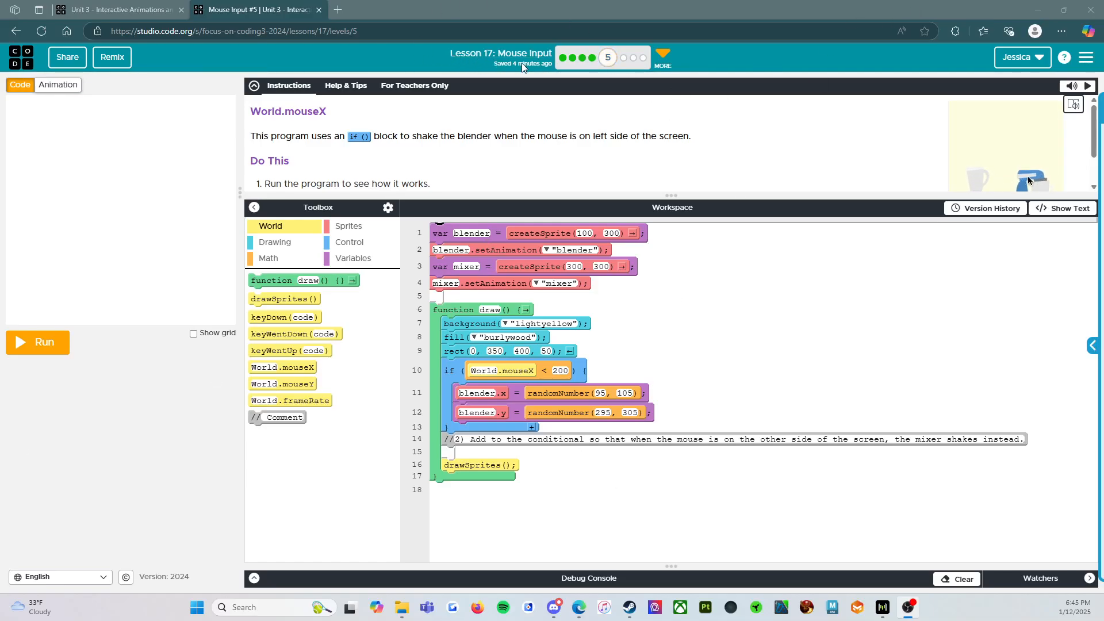
pyautogui.moveTo(696, 205)
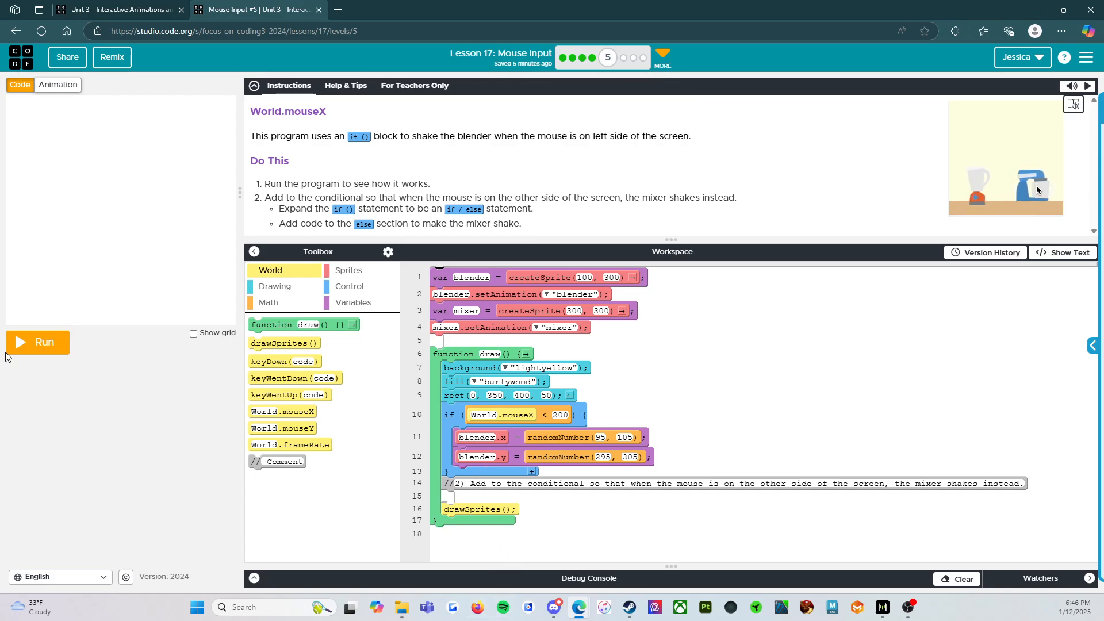
# Run the Mouse Input program to show the blender and mixer on the counter.
pyautogui.click(37, 342)
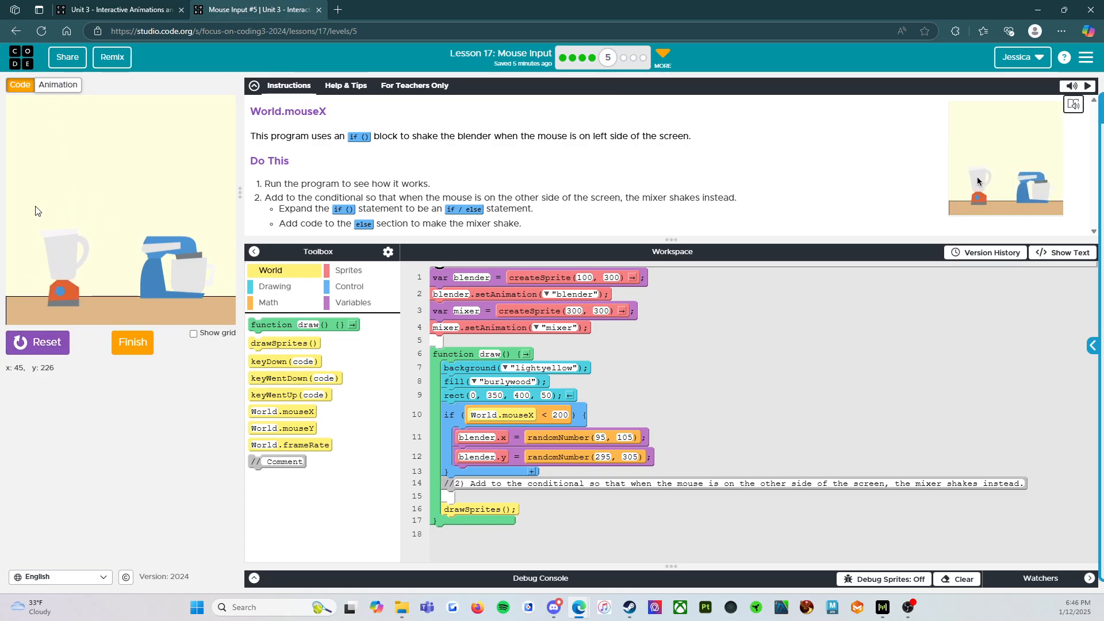
pyautogui.moveTo(106, 209)
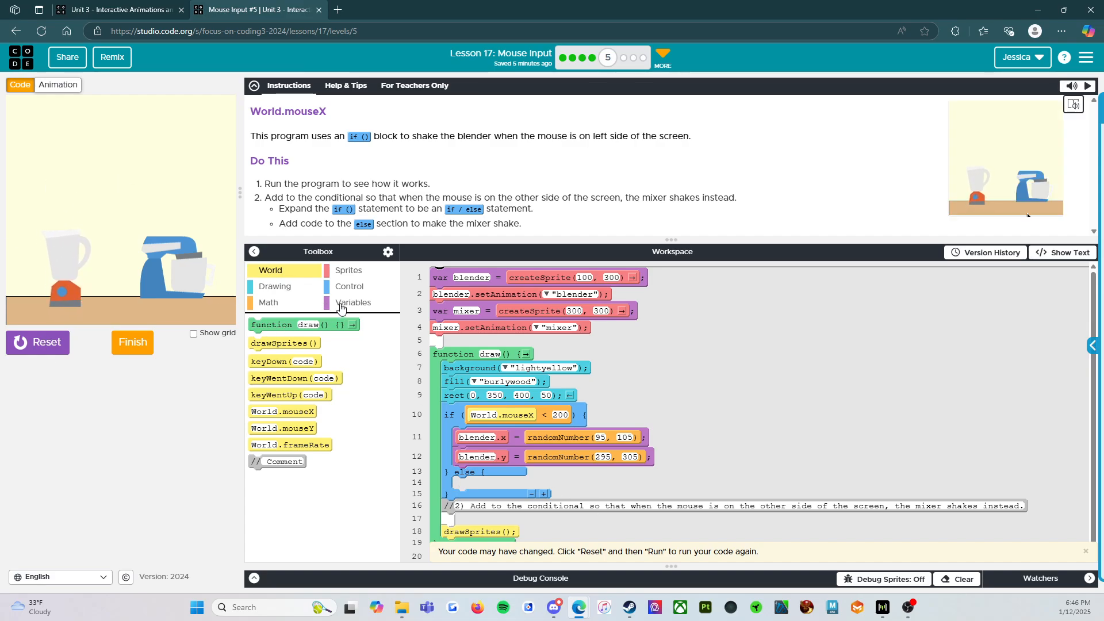
# Show the Variables blocks in the toolbox.
pyautogui.click(348, 286)
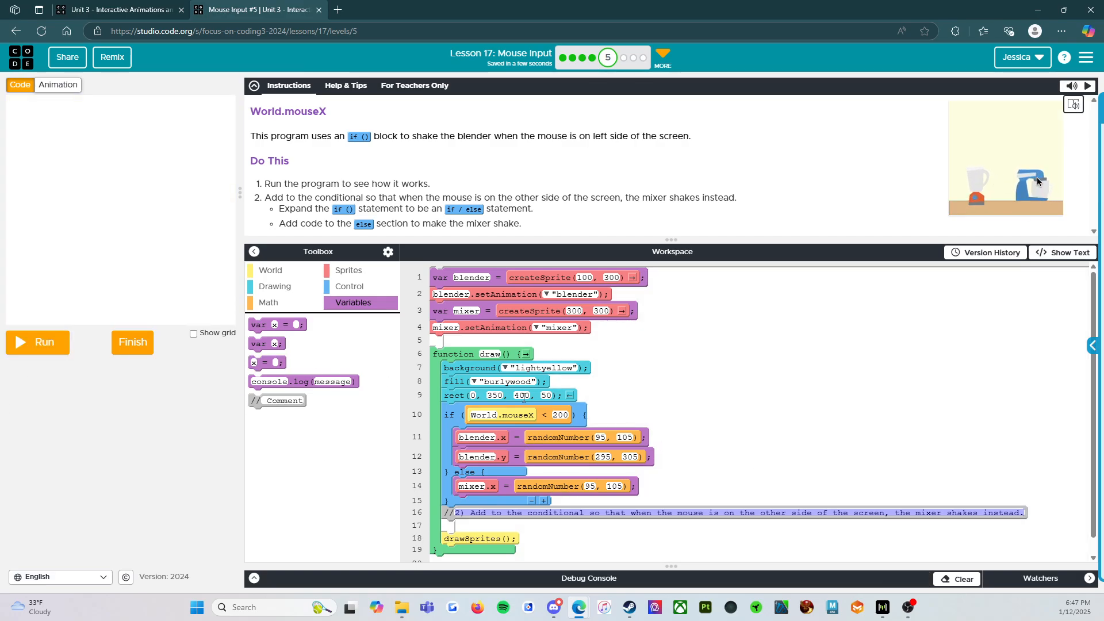
pyautogui.moveTo(555, 485)
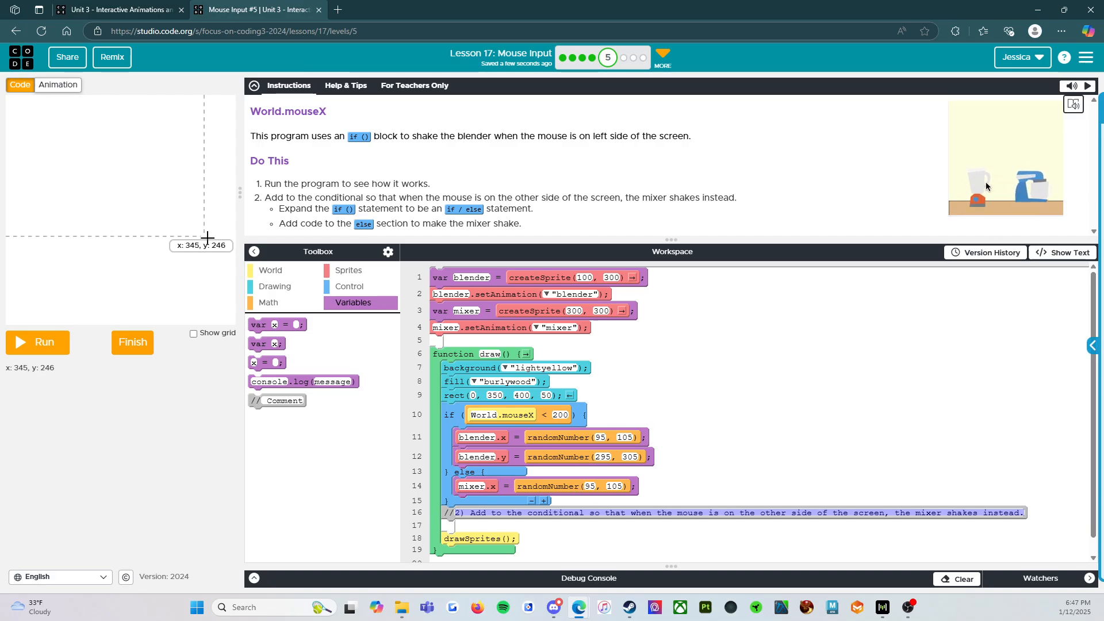
pyautogui.moveTo(197, 269)
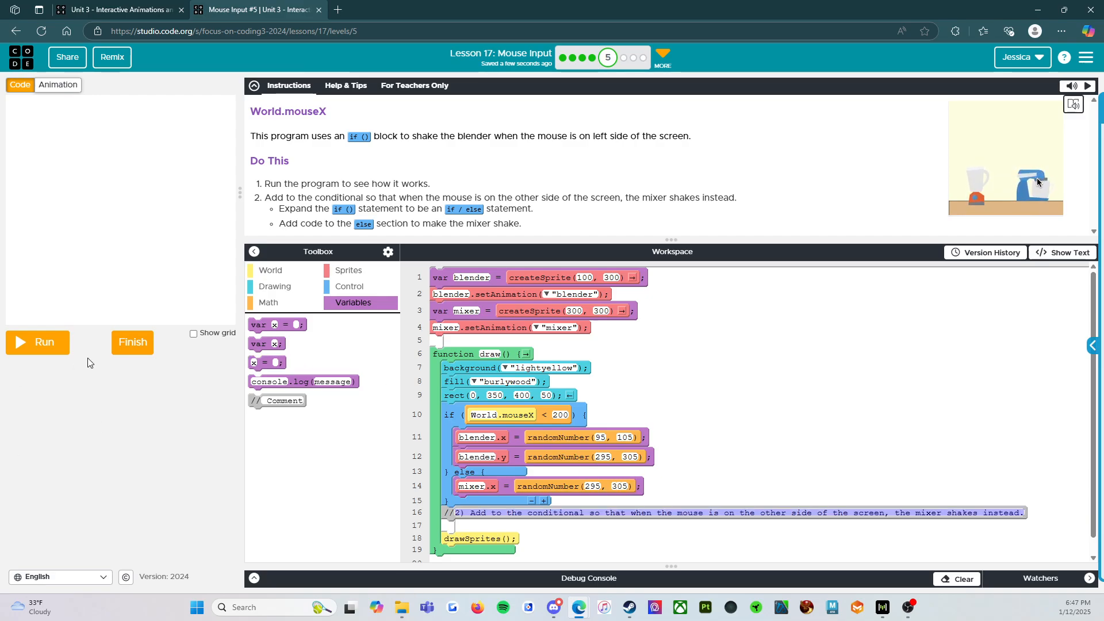
# Run the program to test the mixer shake with randomNumber(295, 305).
pyautogui.click(37, 342)
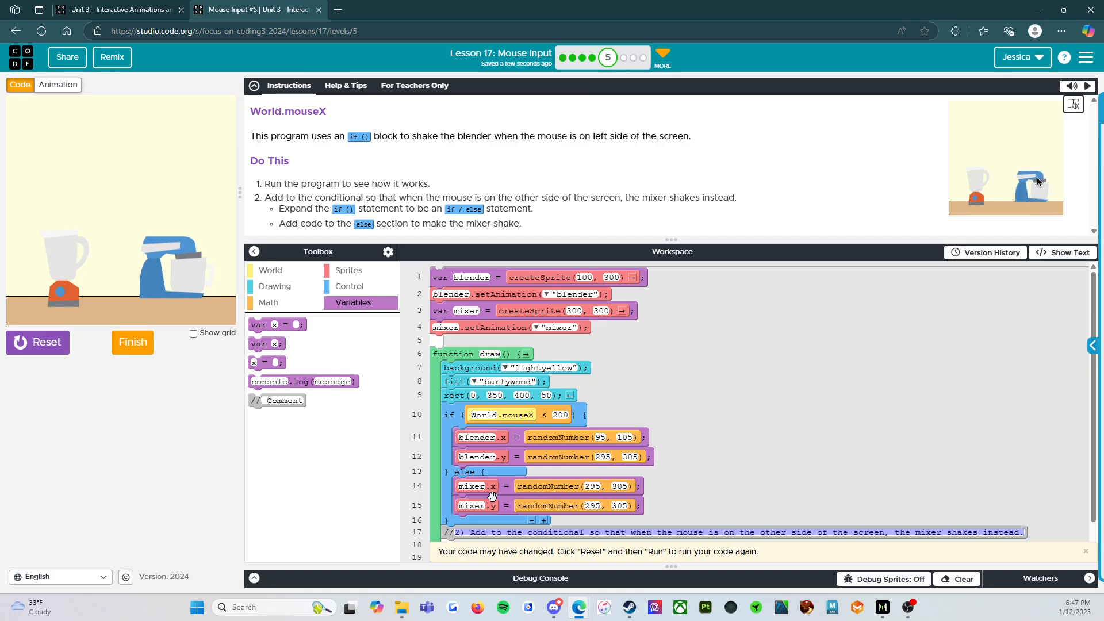
# Reset and rerun the program with mixer.y = randomNumber(295, 305) added.
pyautogui.click(37, 343)
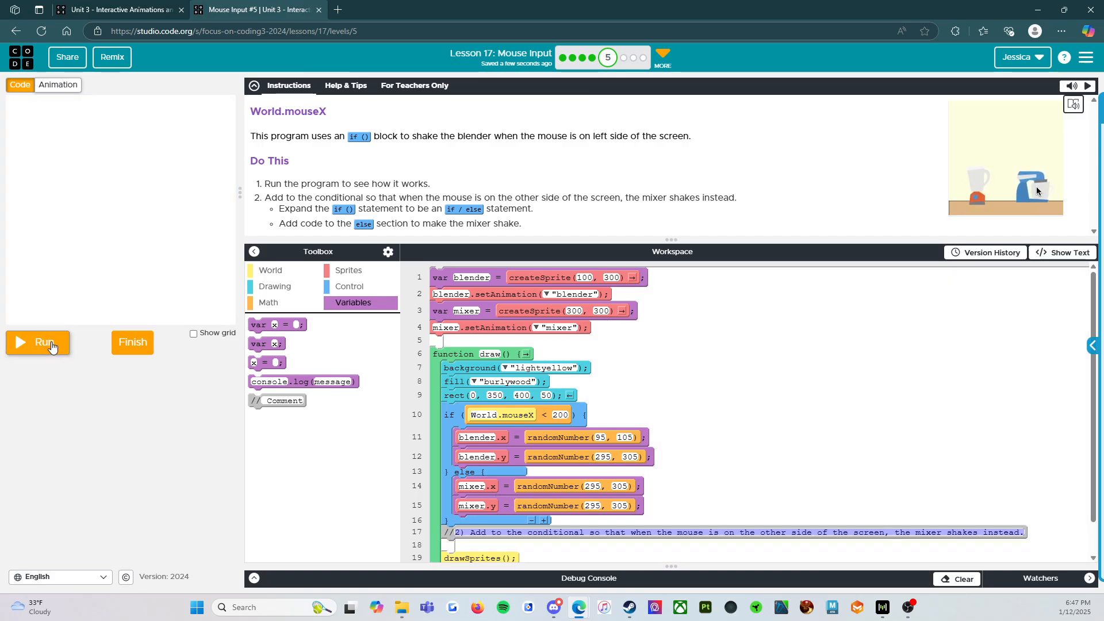
pyautogui.click(37, 342)
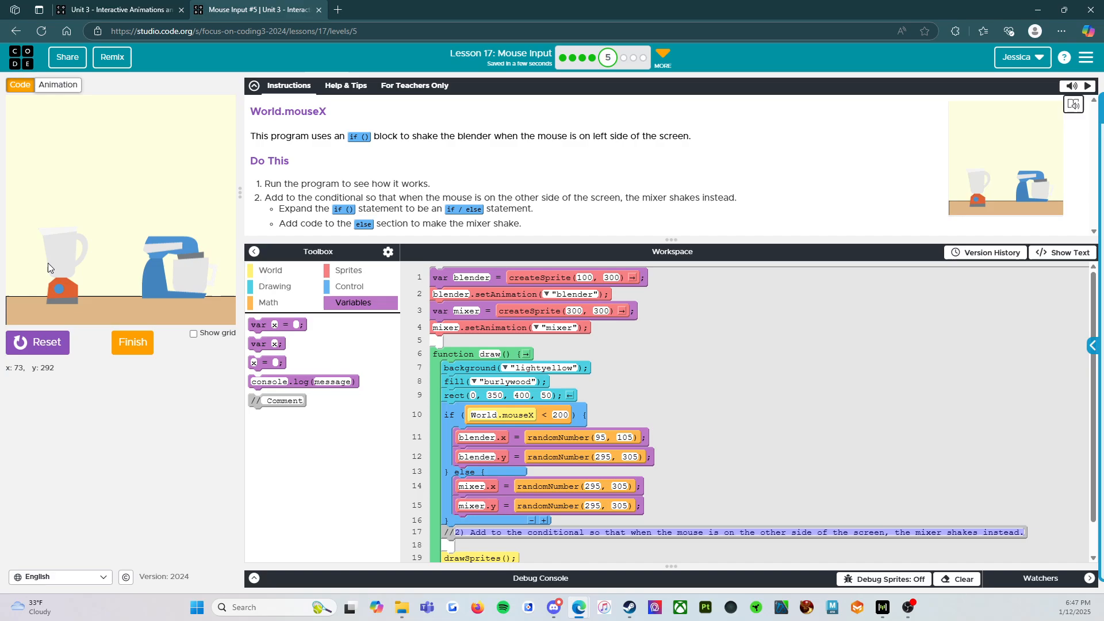